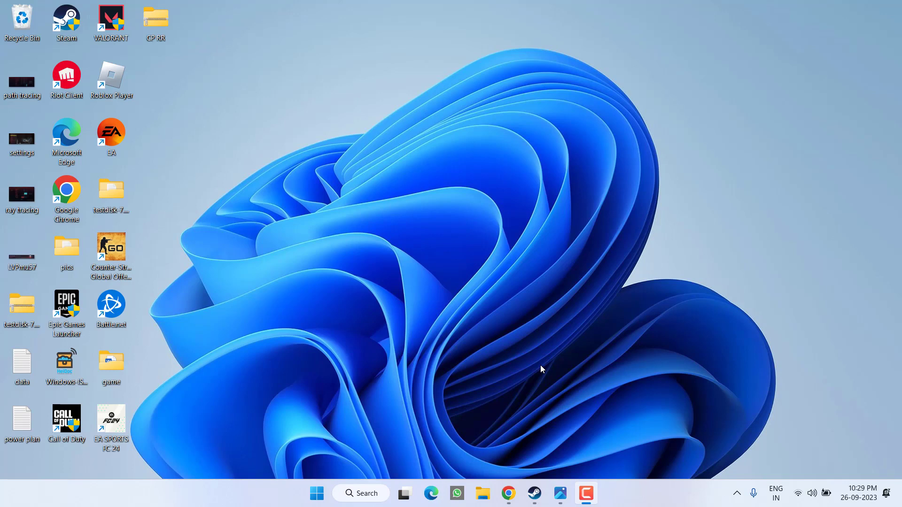
mouse_move(506, 371)
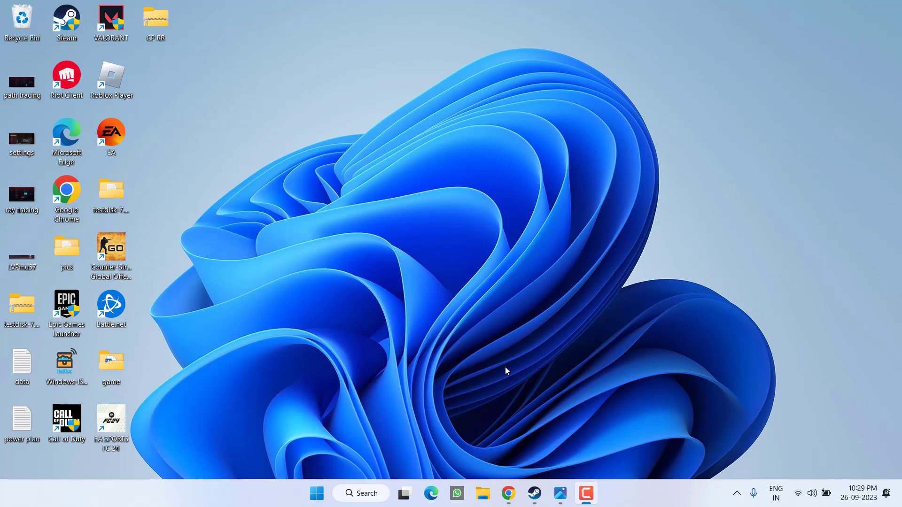
mouse_move(490, 405)
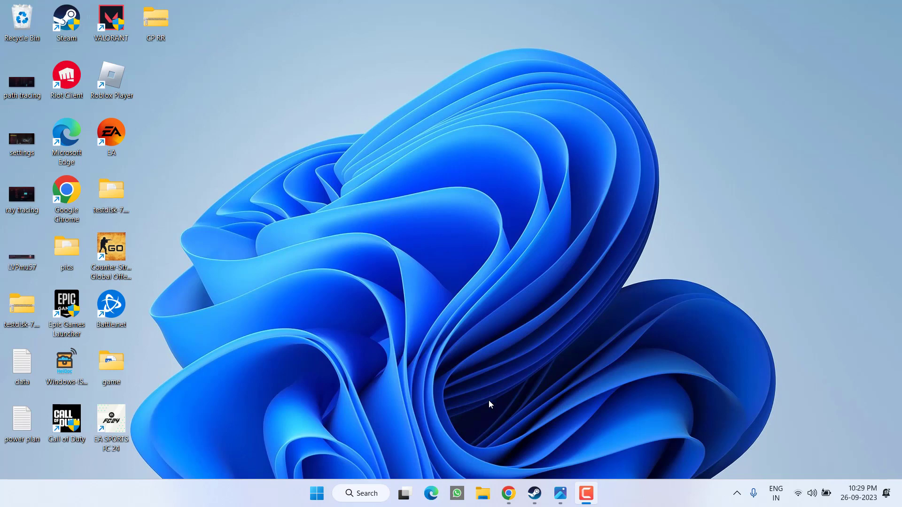
- Search GeForce drivers for an RTX 4090 on Windows 10 64-bit via Manual Driver Search
click(508, 493)
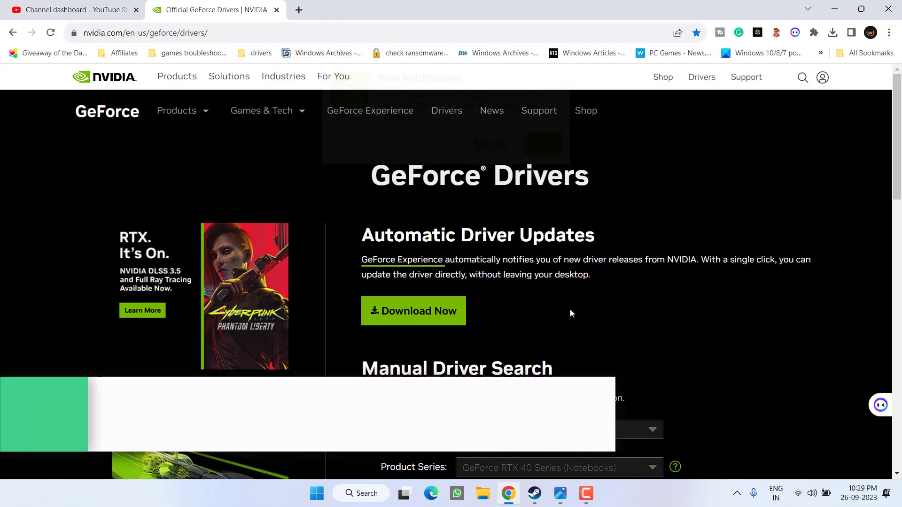
scroll(down, 3)
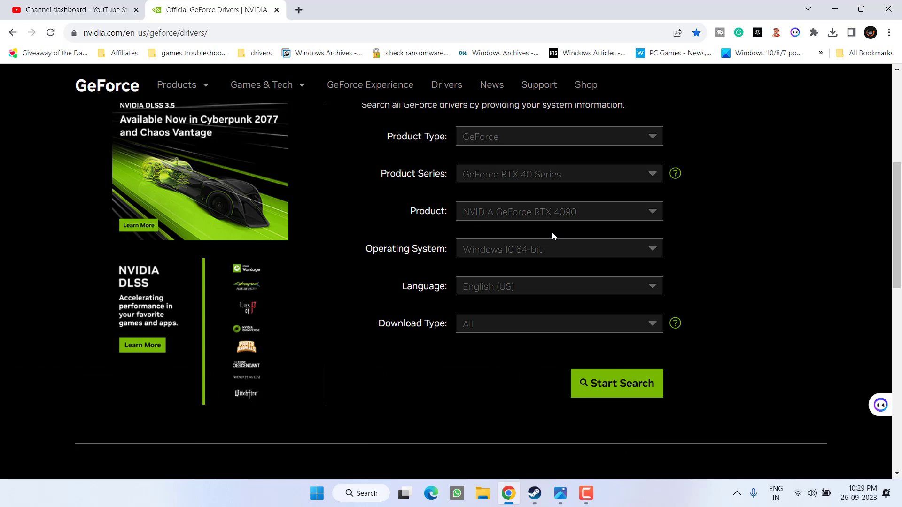
mouse_move(631, 383)
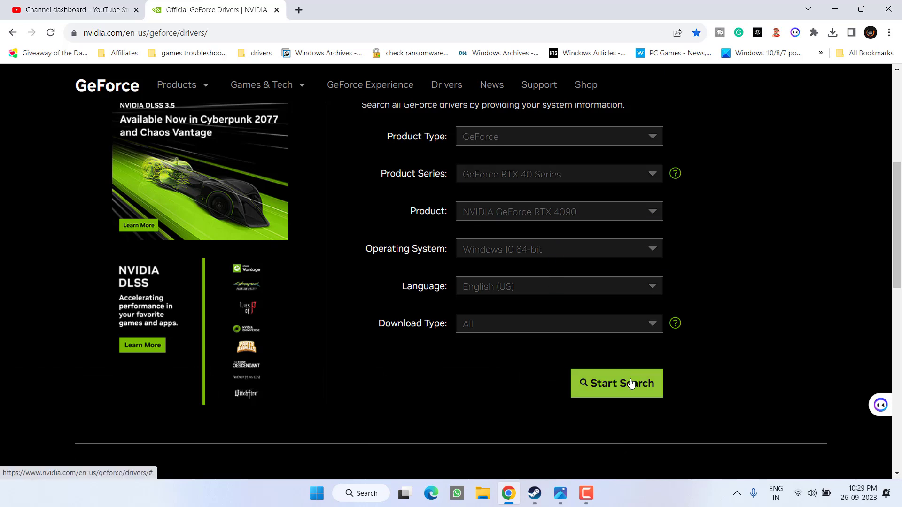
click(616, 384)
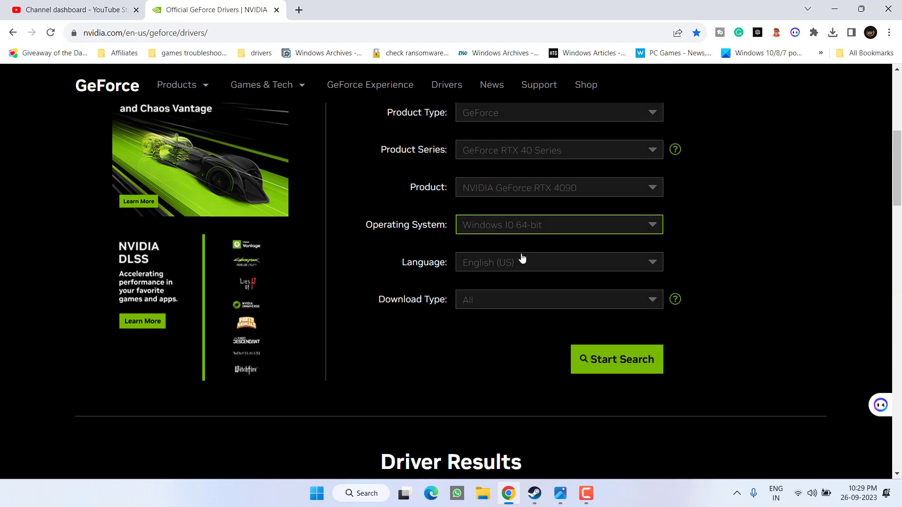
click(616, 359)
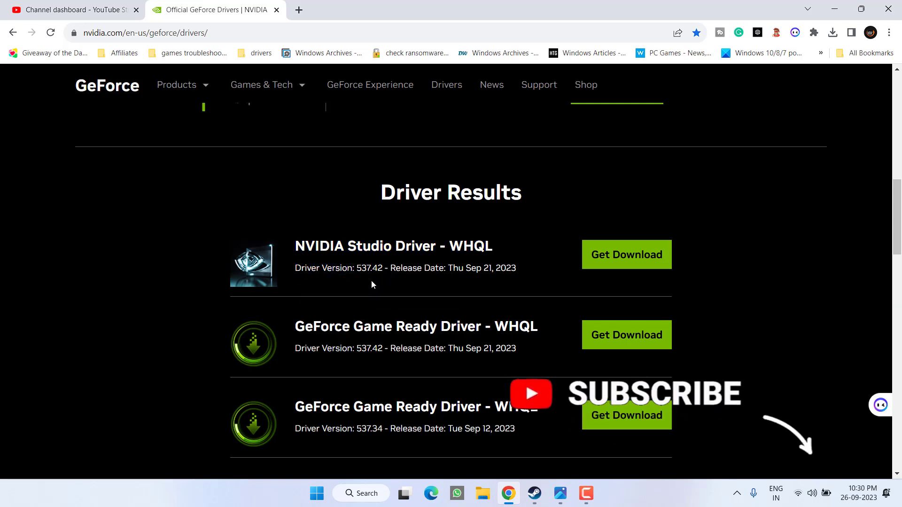
- Download the NVIDIA Studio Driver 537.42 installer, saving it to the Desktop
click(626, 255)
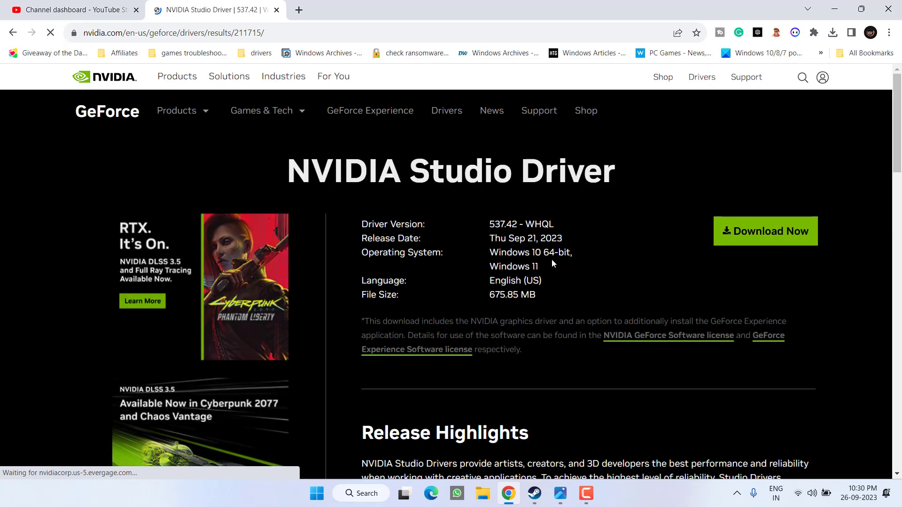
click(765, 231)
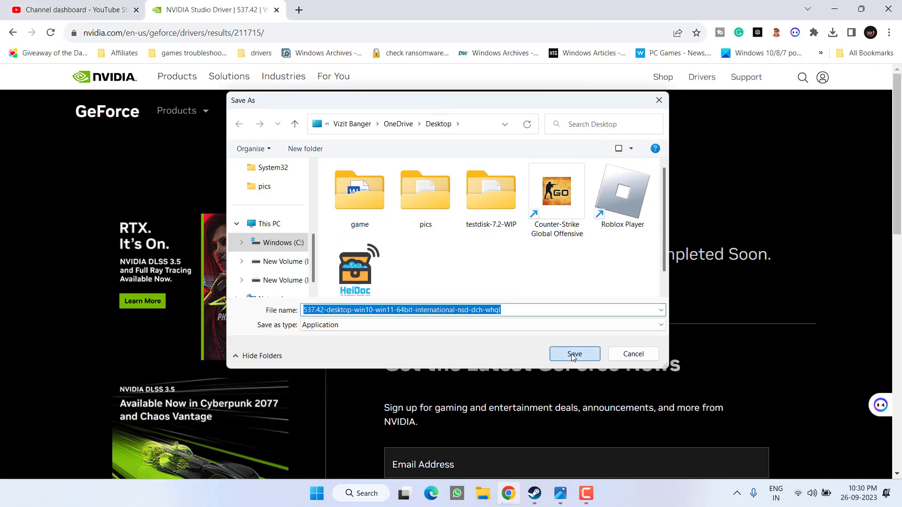
click(573, 354)
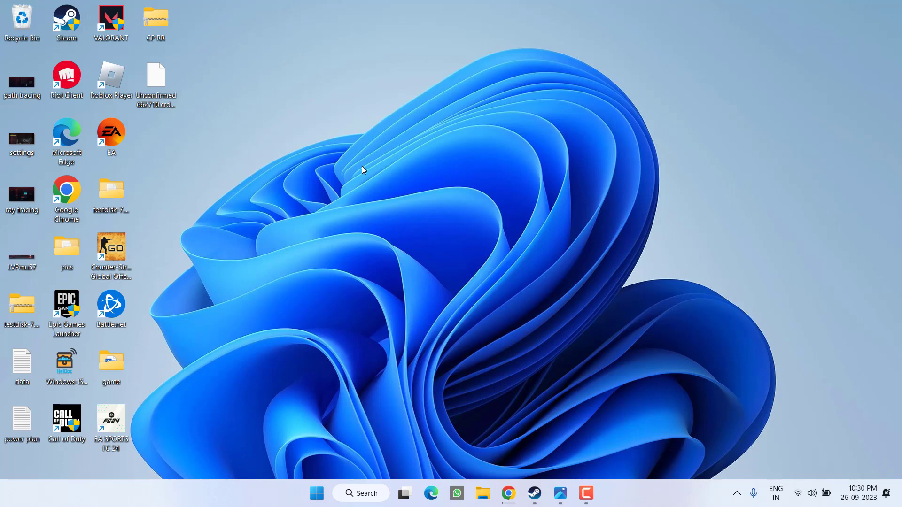
mouse_move(262, 148)
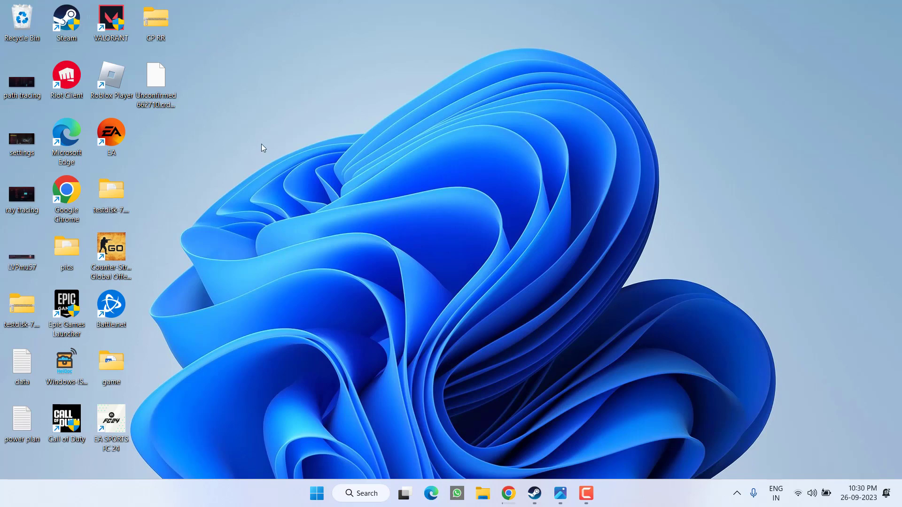
mouse_move(278, 141)
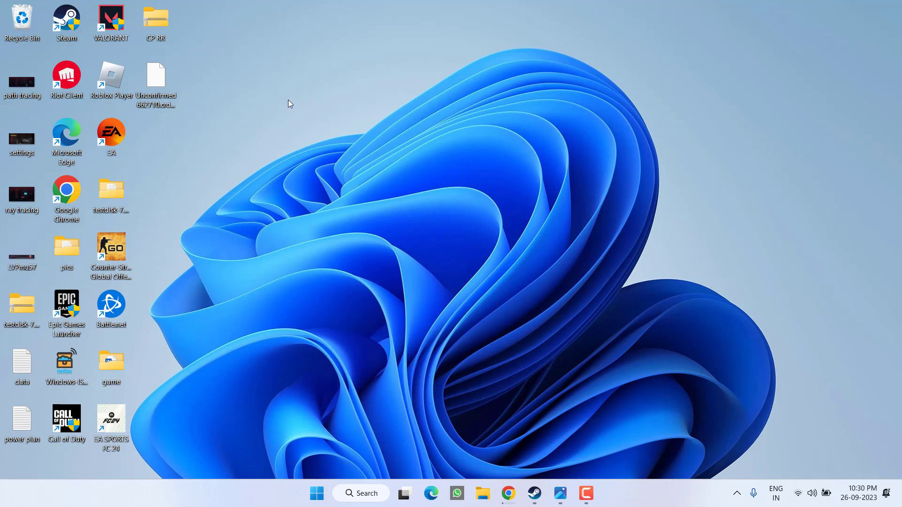
mouse_move(258, 126)
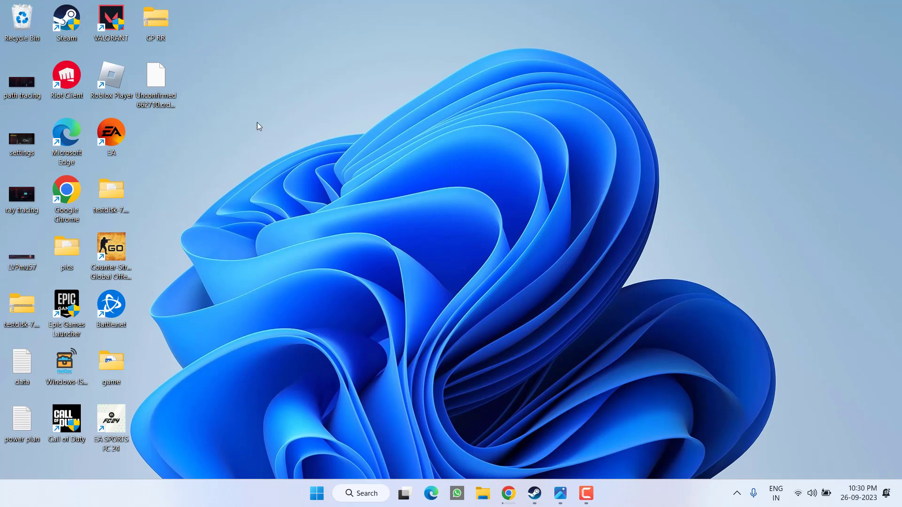
mouse_move(169, 156)
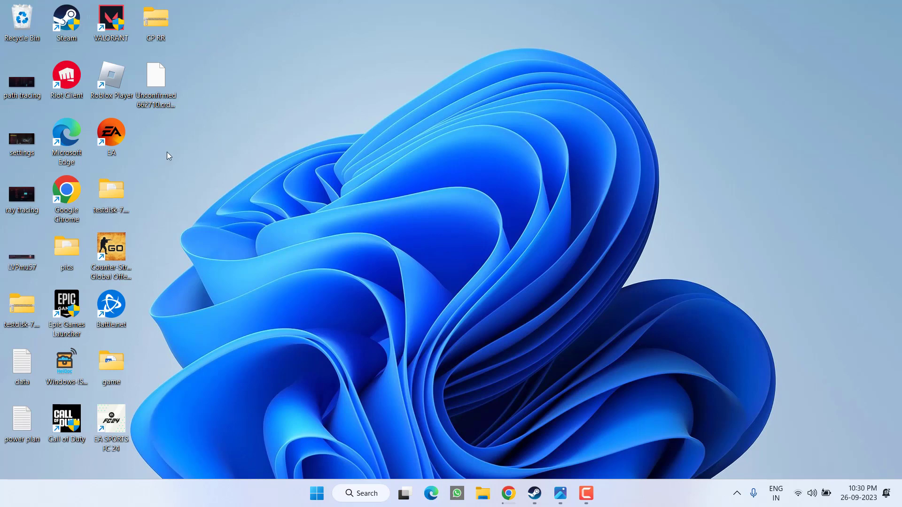
- Open the Cyberpunk 2077 settings screenshot from the desktop in Photos
double_click(21, 136)
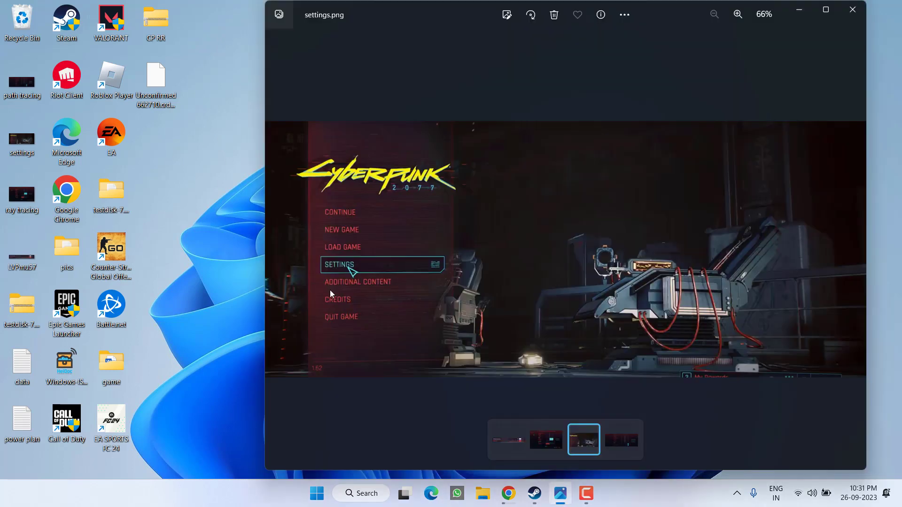
mouse_move(513, 380)
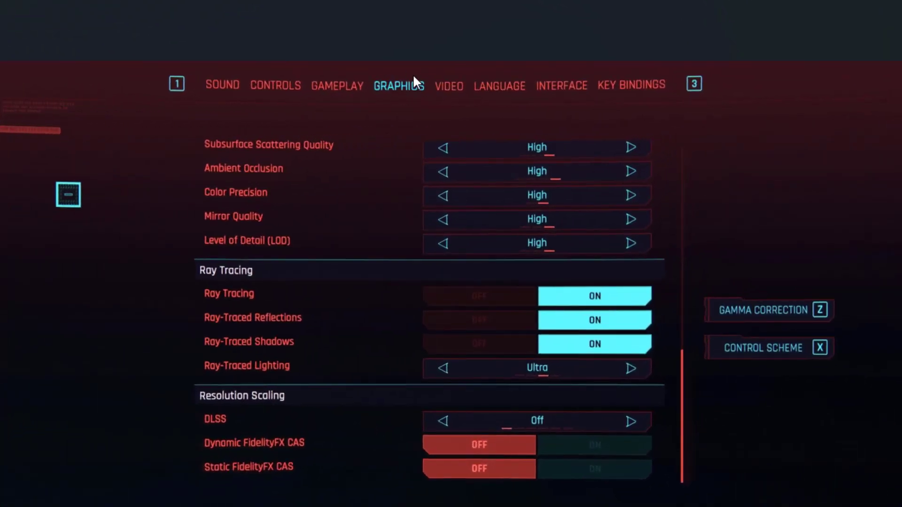
mouse_move(402, 97)
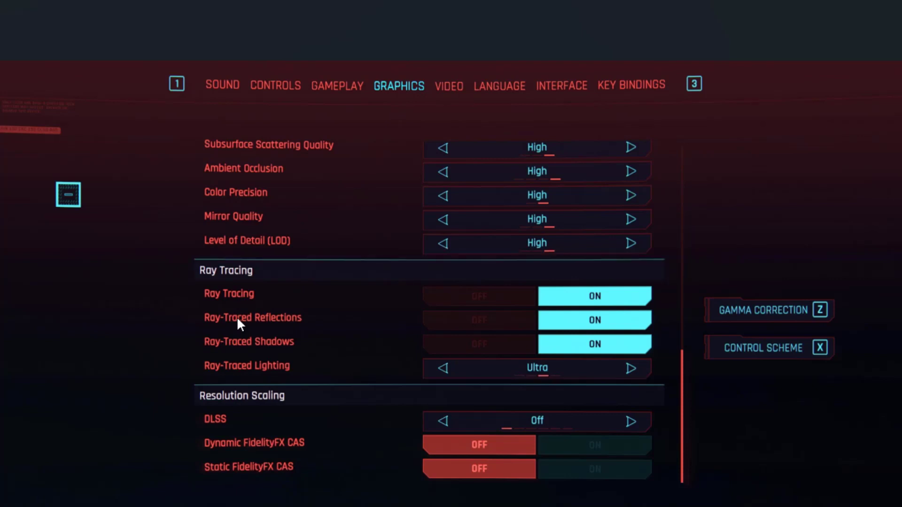
mouse_move(525, 440)
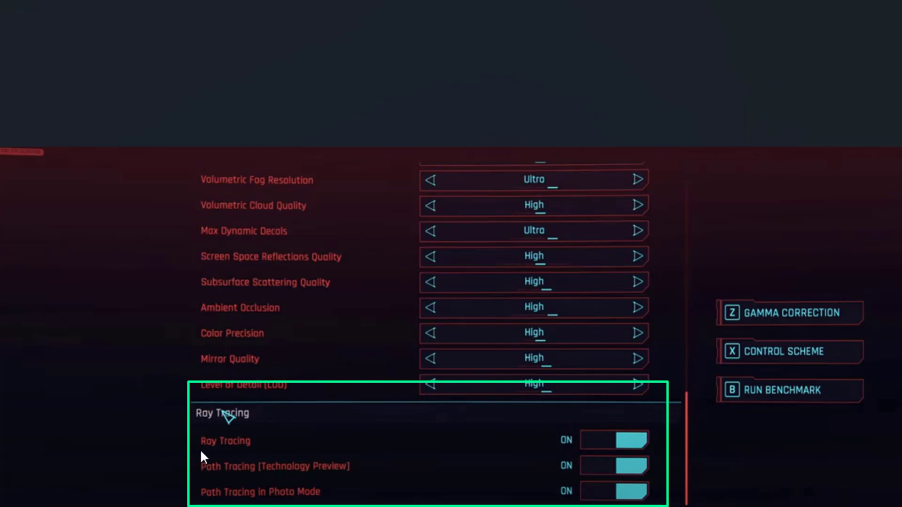
mouse_move(183, 488)
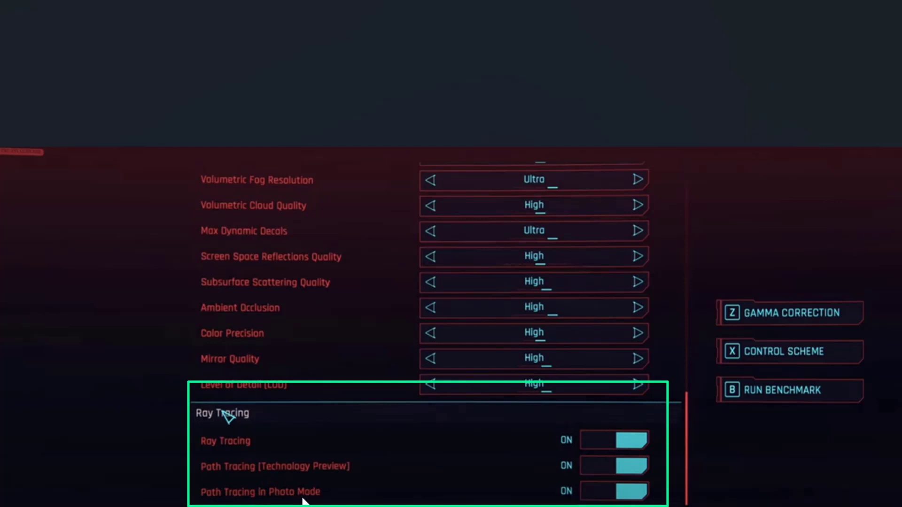
mouse_move(297, 503)
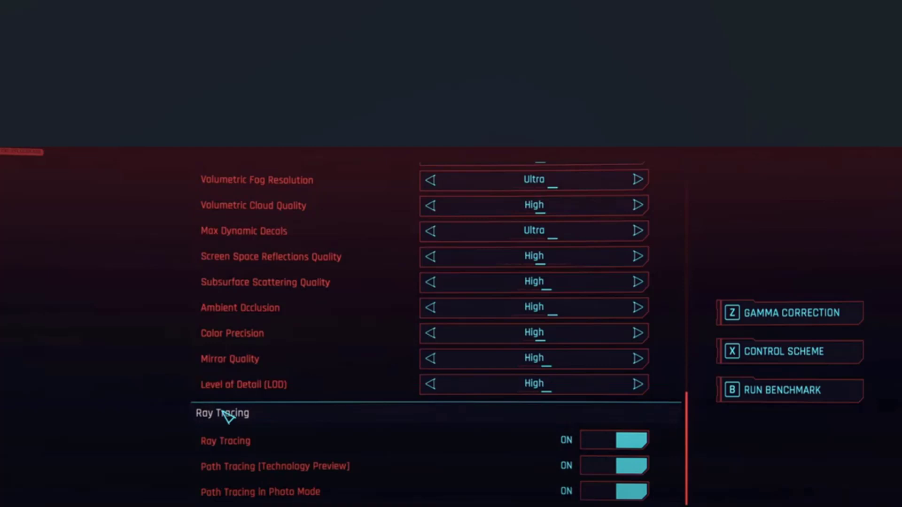
- Close the path tracing.png viewer in Photos, returning to the desktop
click(21, 78)
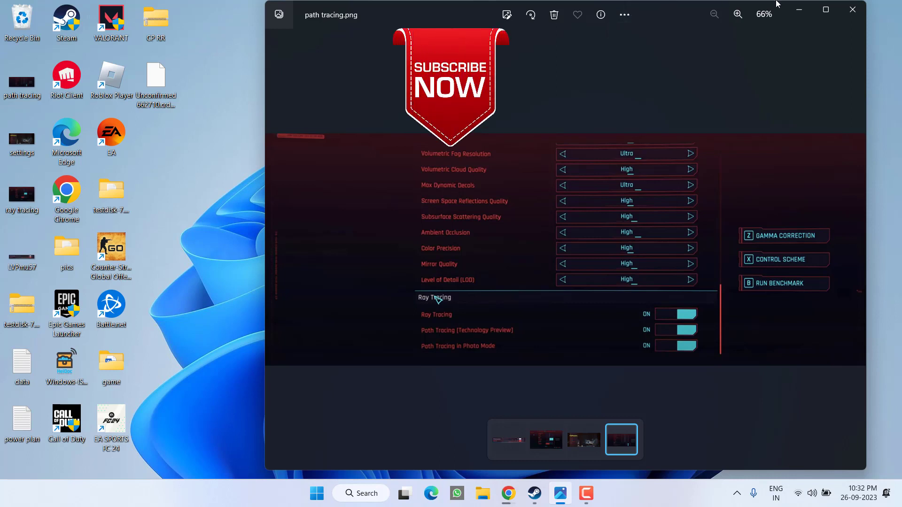
mouse_move(452, 200)
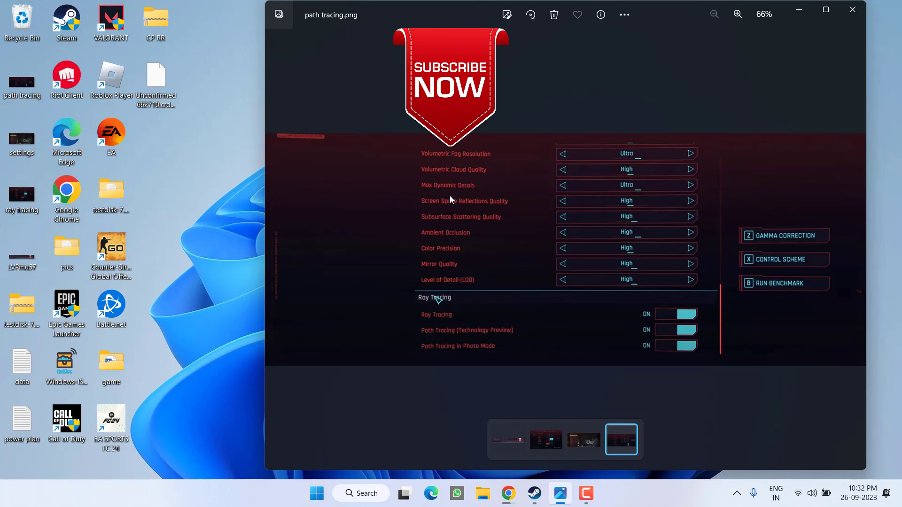
click(852, 15)
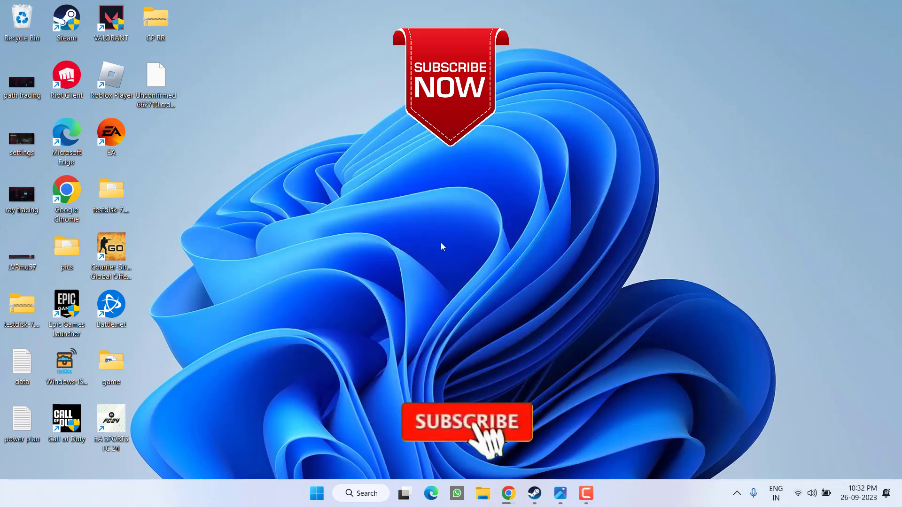